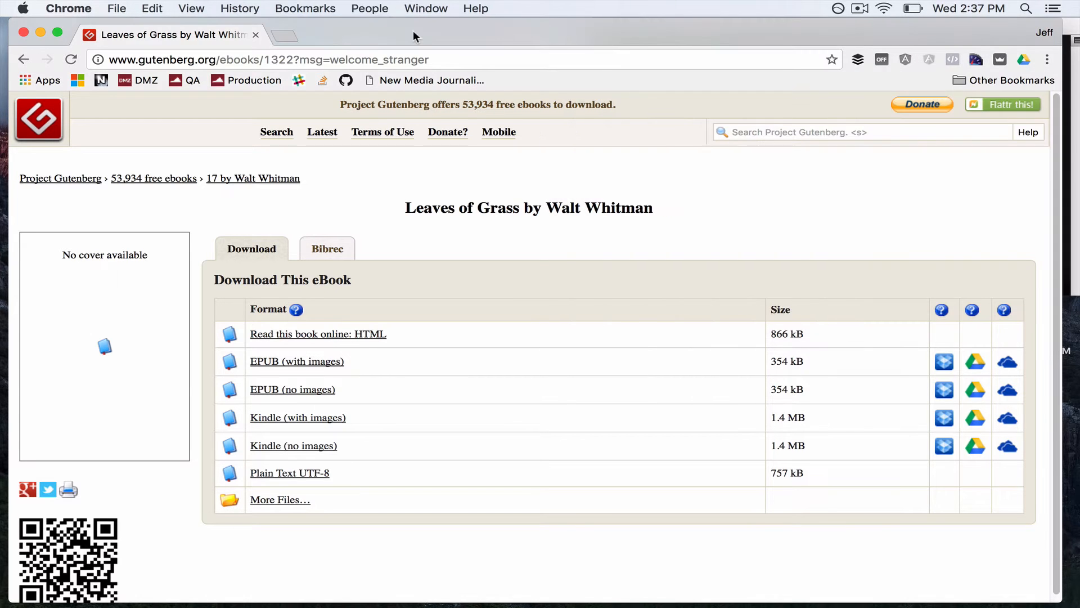
mouse_move(289, 472)
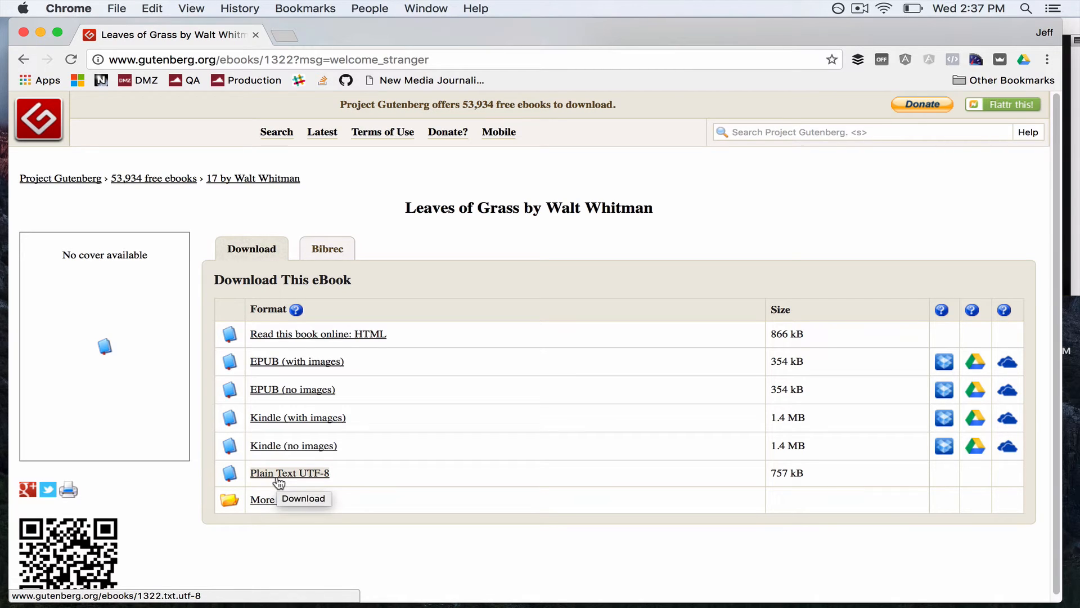
mouse_move(288, 477)
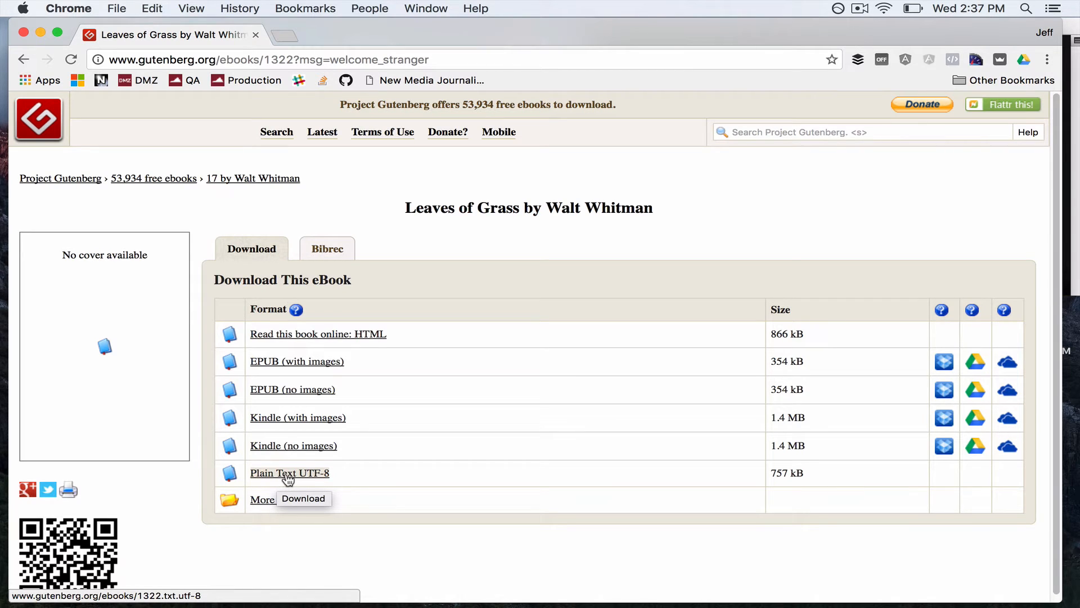
- Open the 'Plain Text UTF-8' Leaves of Grass edition and select its URL in the address bar
left_click(289, 473)
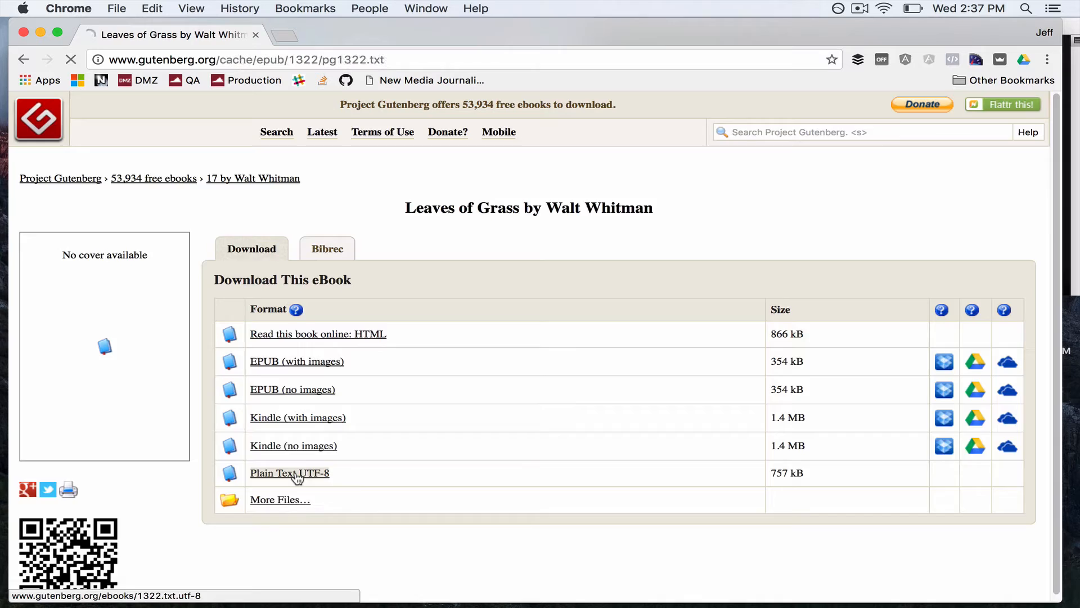
left_click(289, 472)
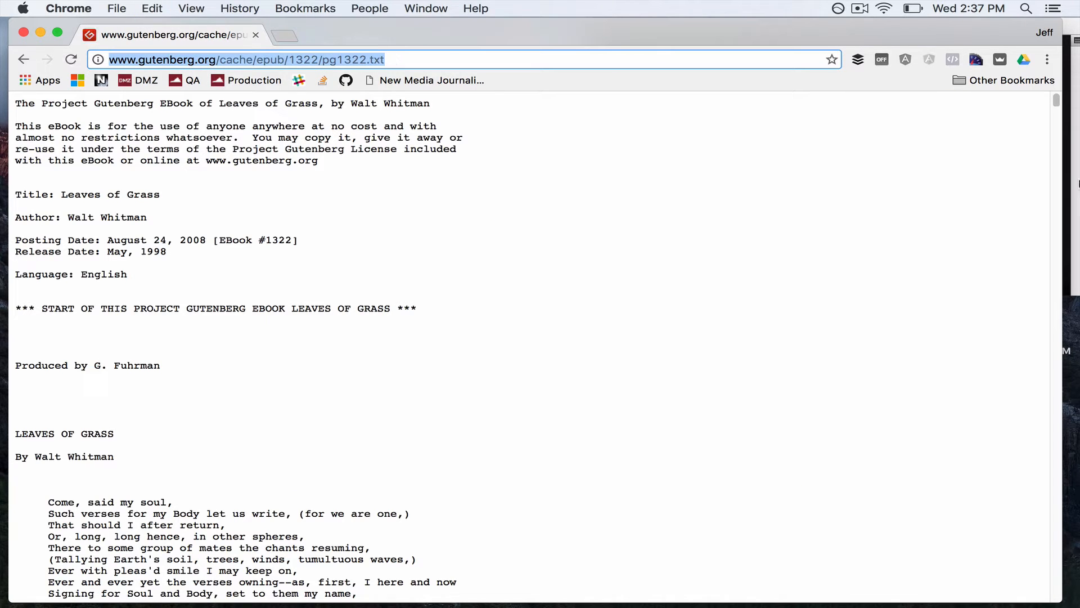
mouse_move(1072, 191)
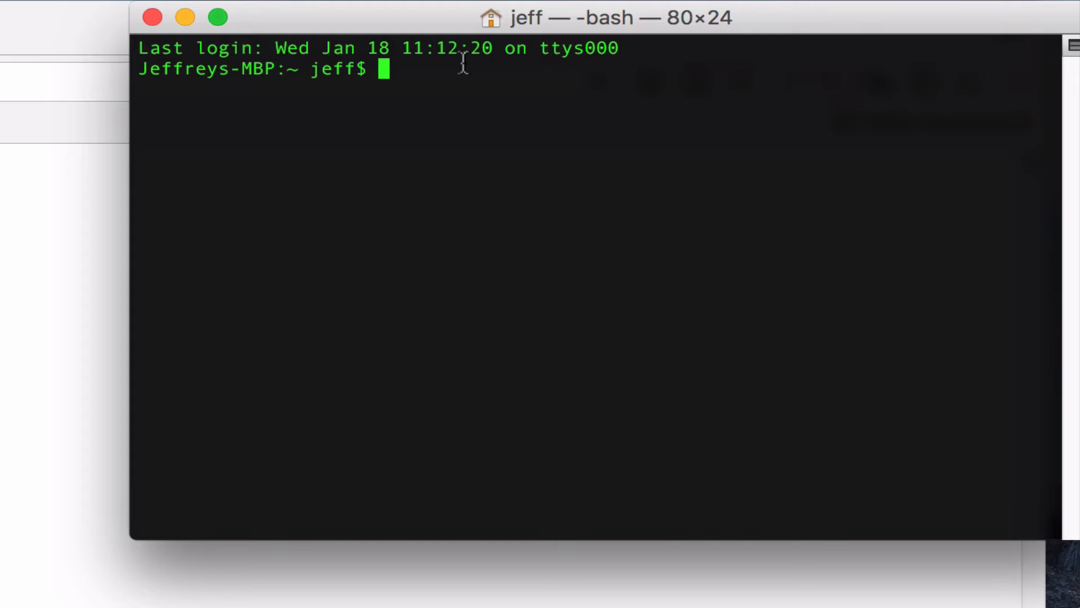
- Move into the Desktop and create a new folder named curl
type("cd")
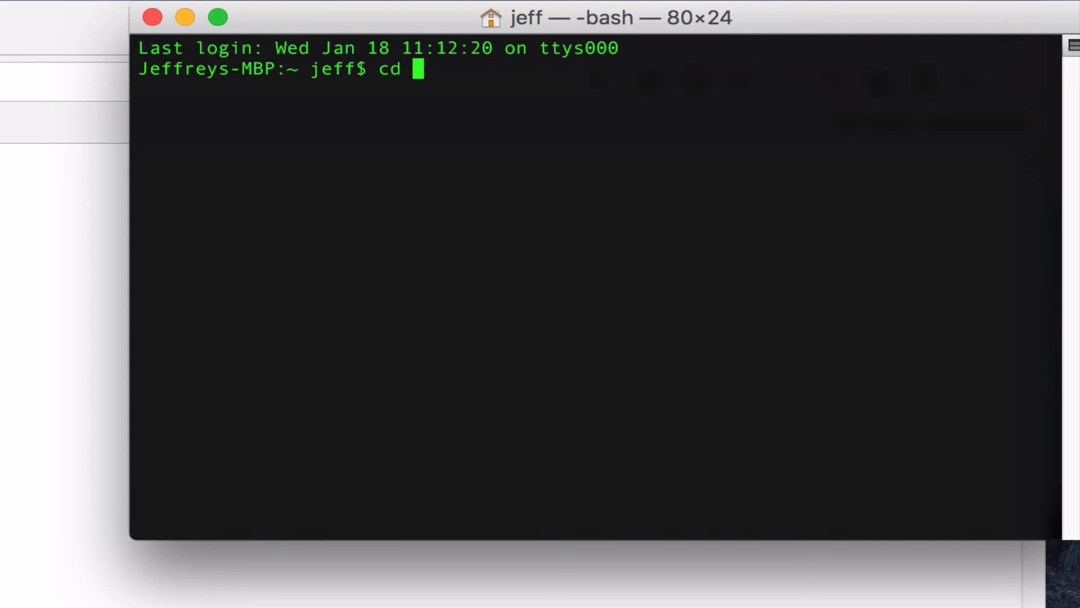
type("des")
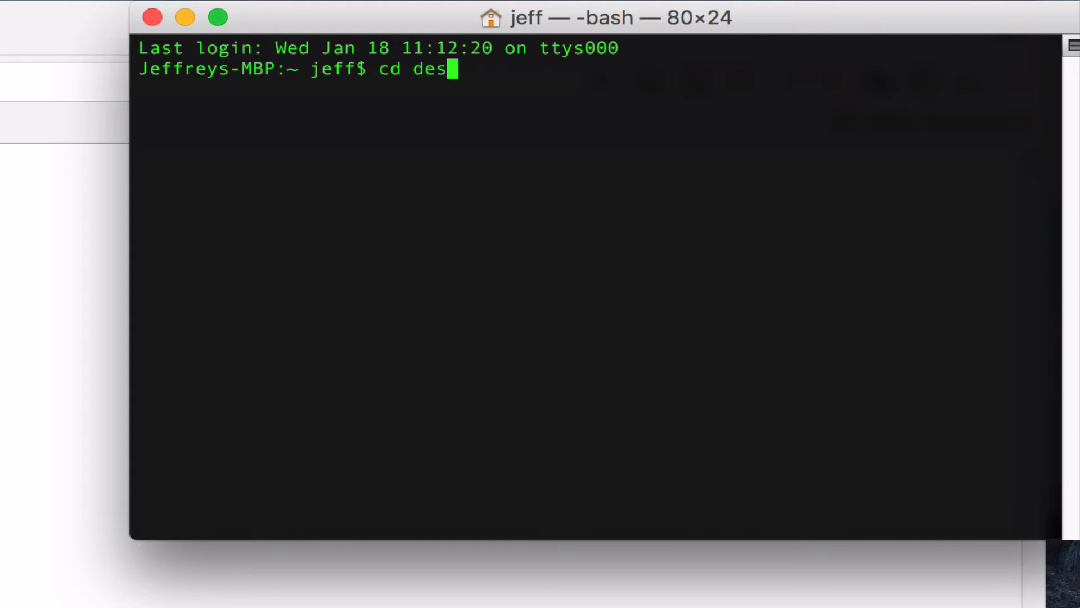
key("Return")
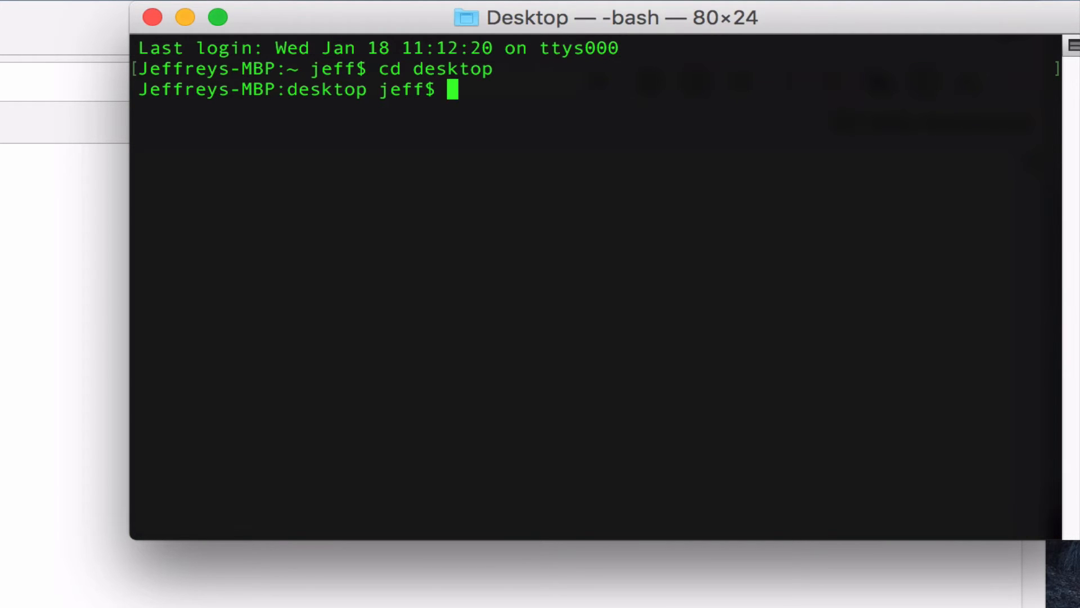
type("mkdi")
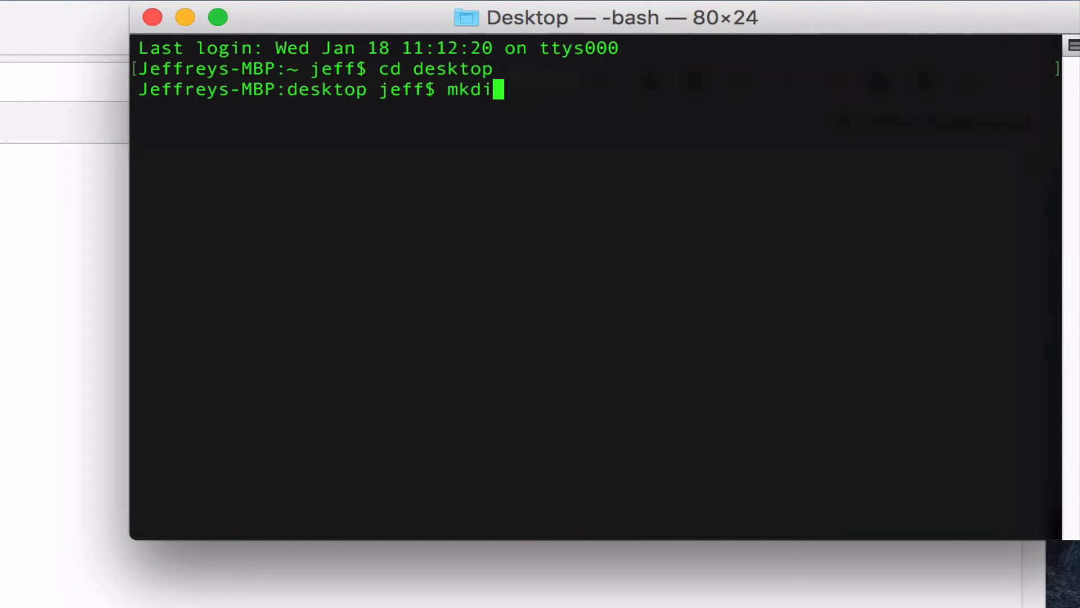
type("r curl")
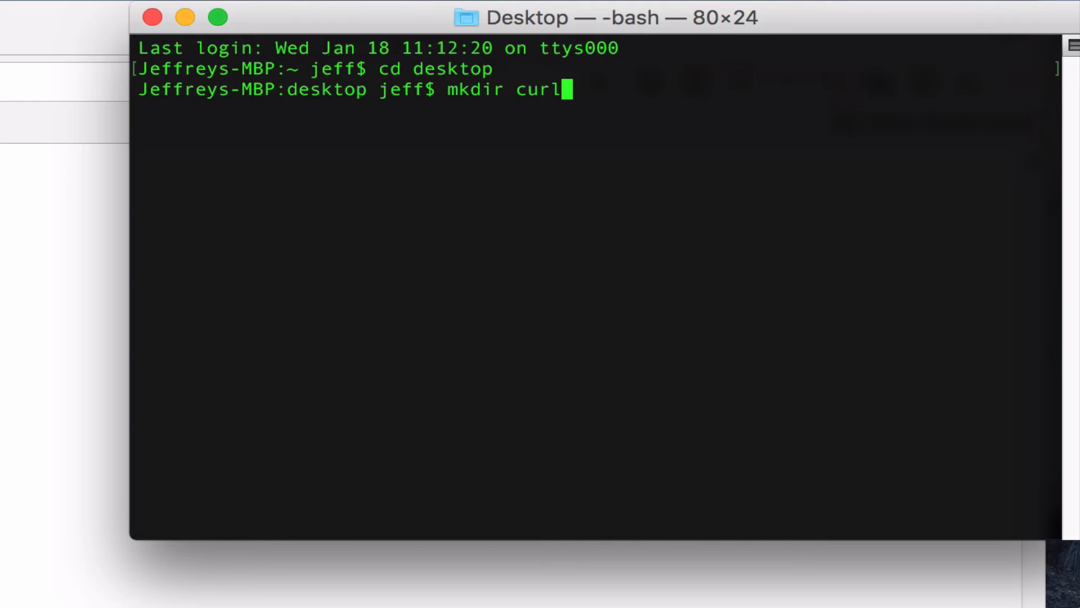
key("Return")
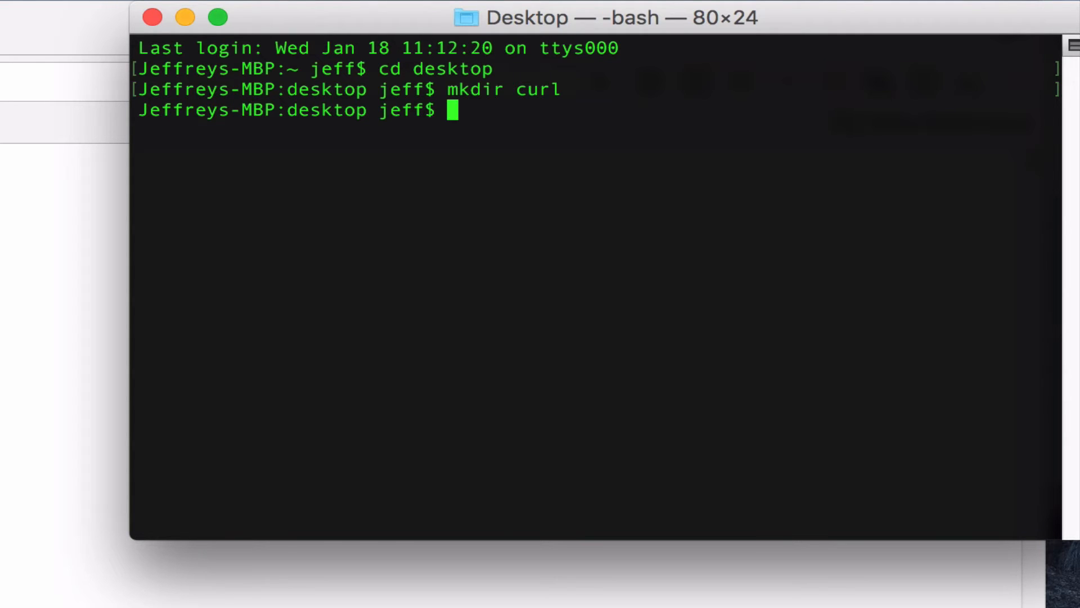
- Move into the curl folder and list its (empty) contents
type("cd")
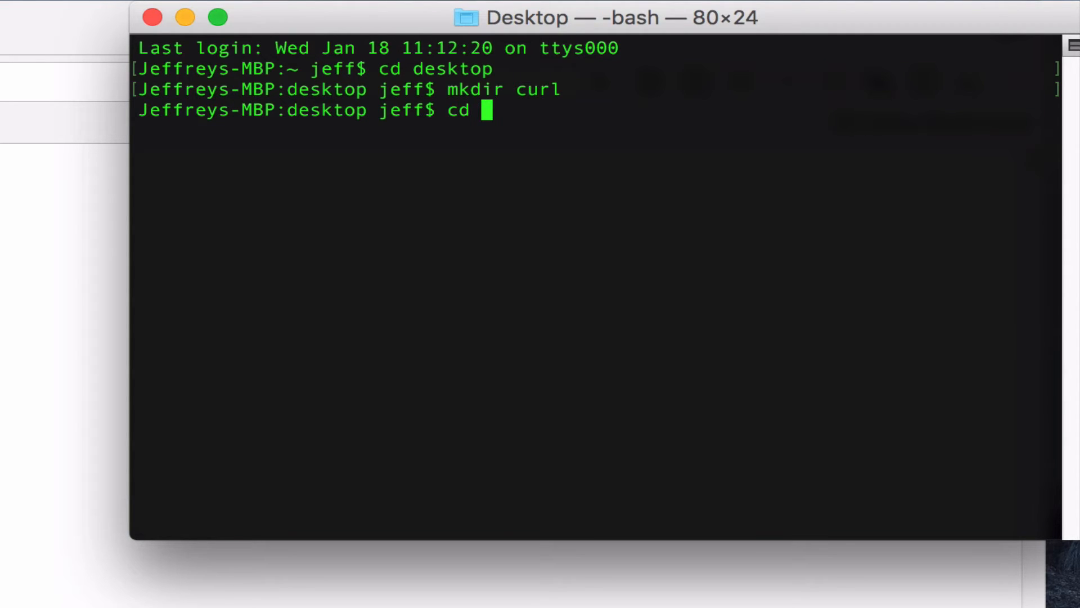
type("cu")
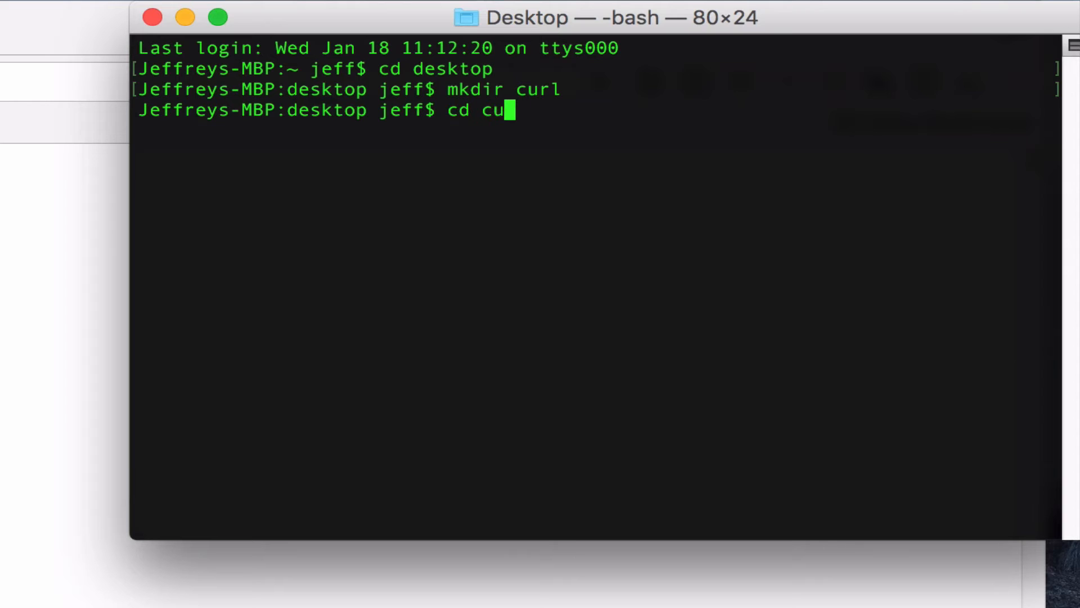
key("Return")
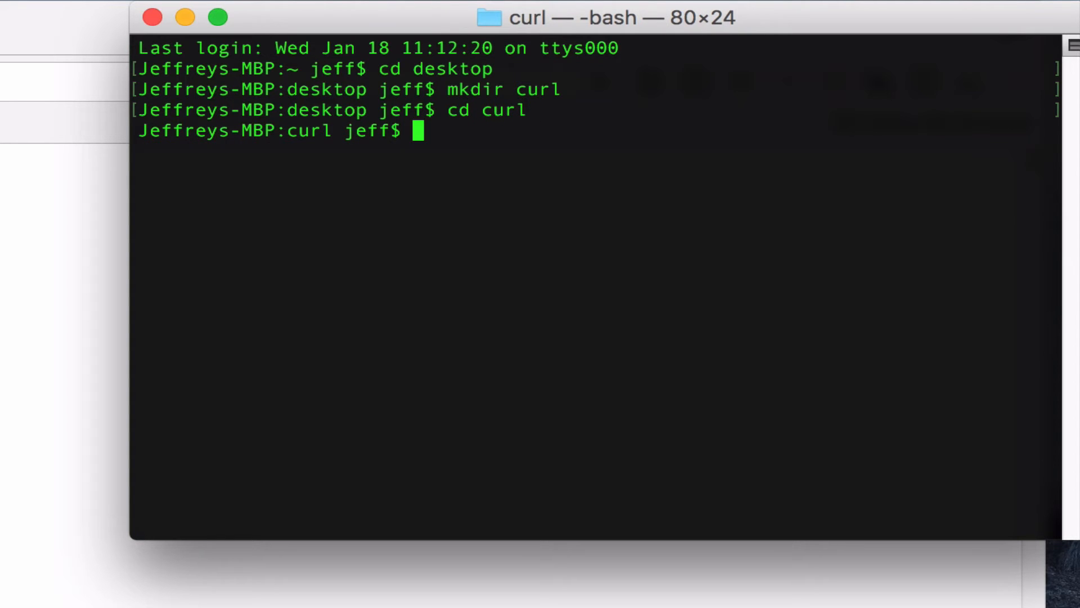
type("ls")
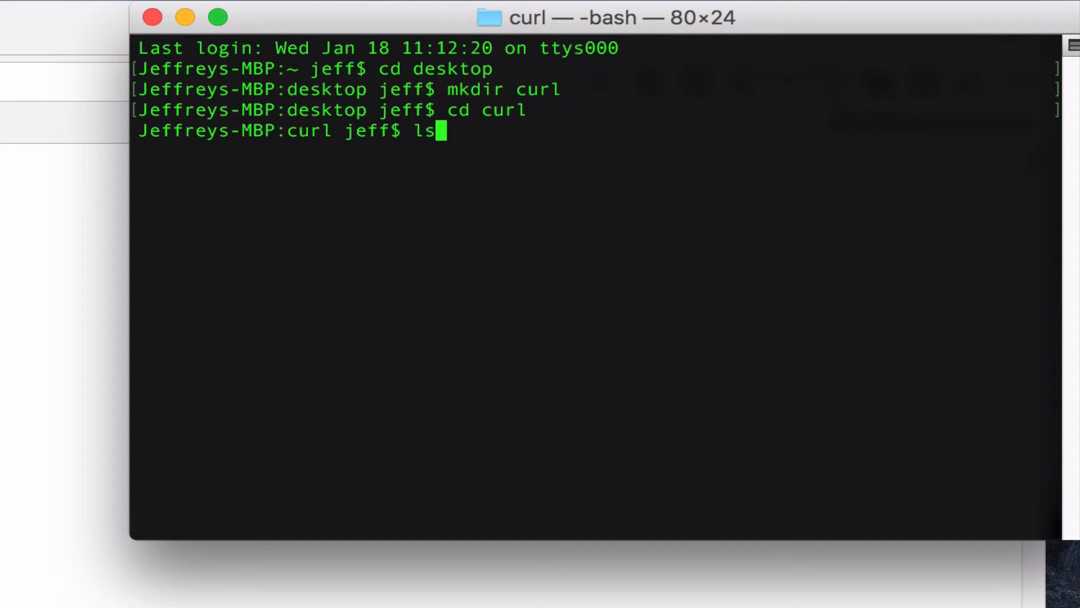
key("Return")
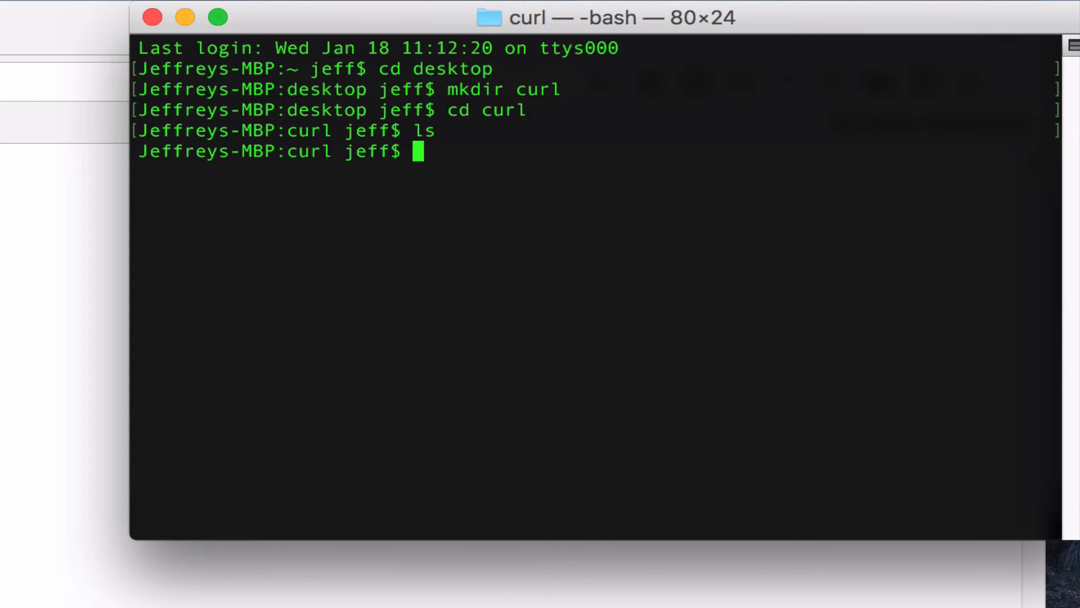
type("curl")
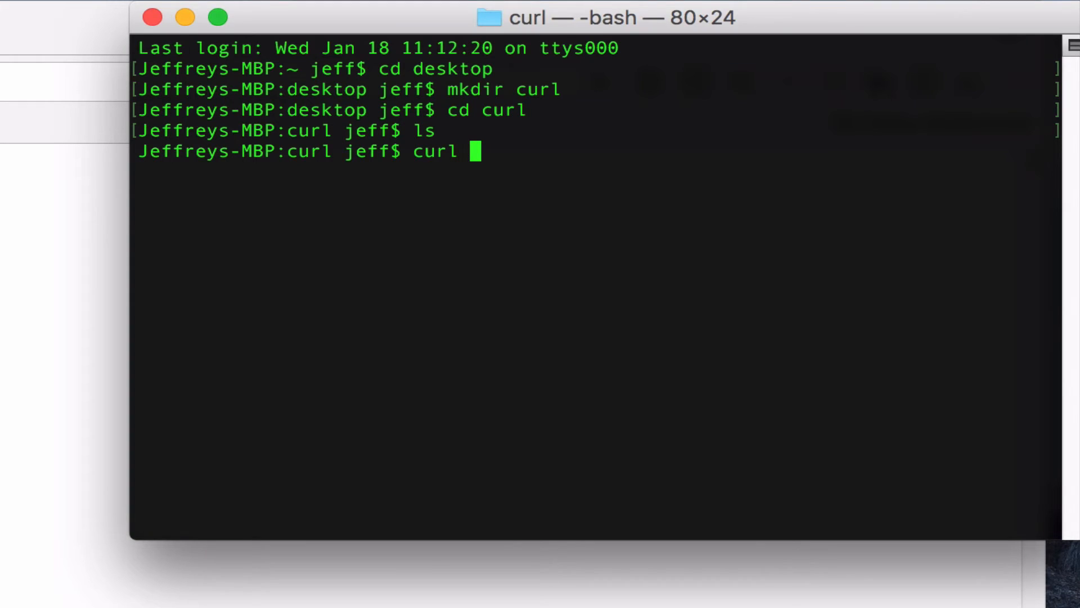
mouse_move(383, 152)
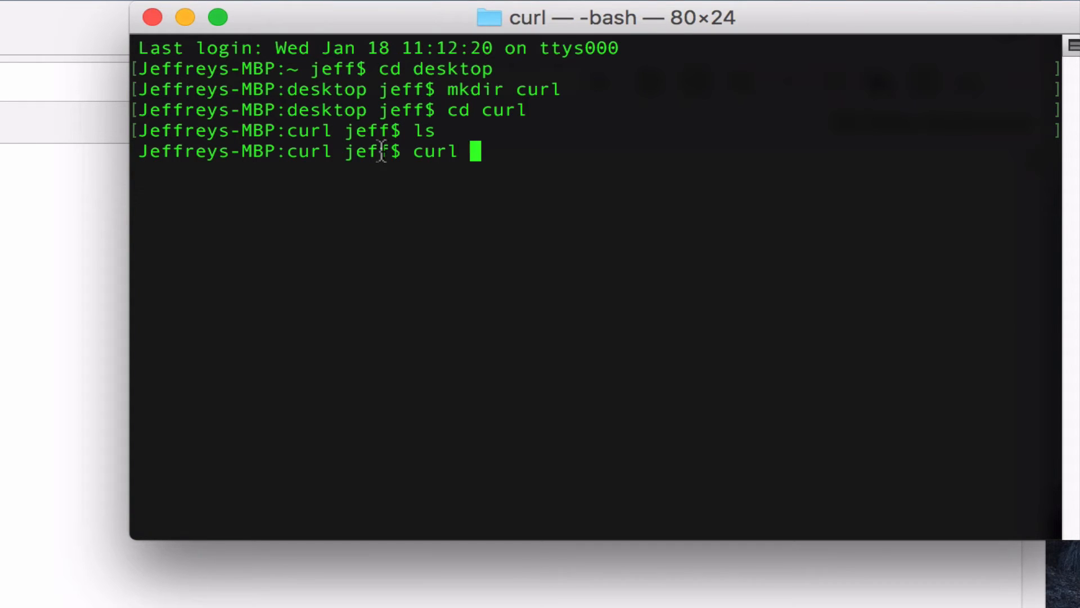
type("http://www.gutenberg.org/cache/epub/1322/pg1322.txt -")
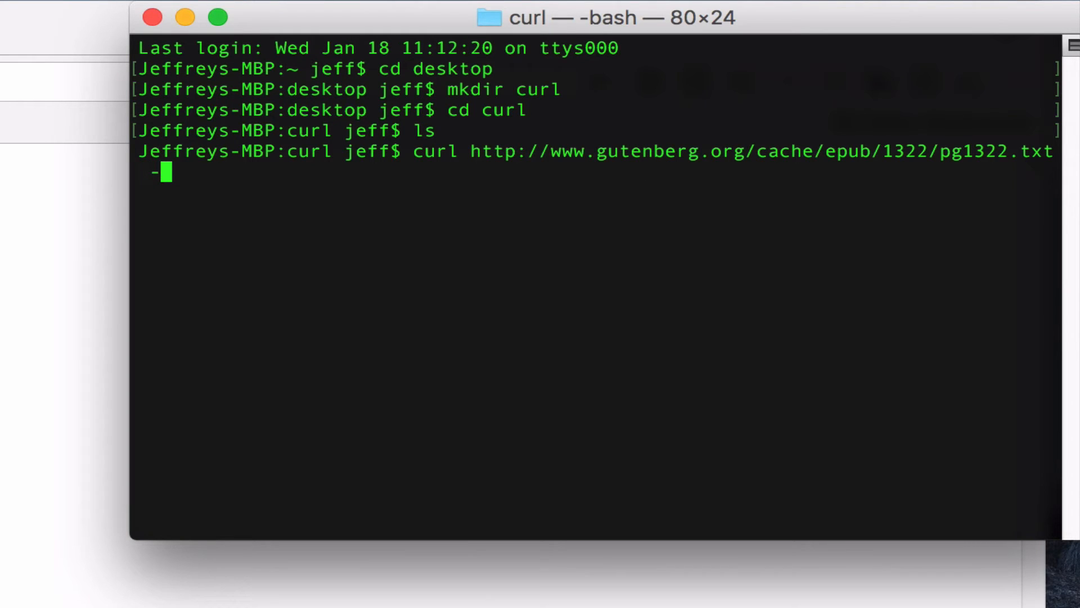
type("o")
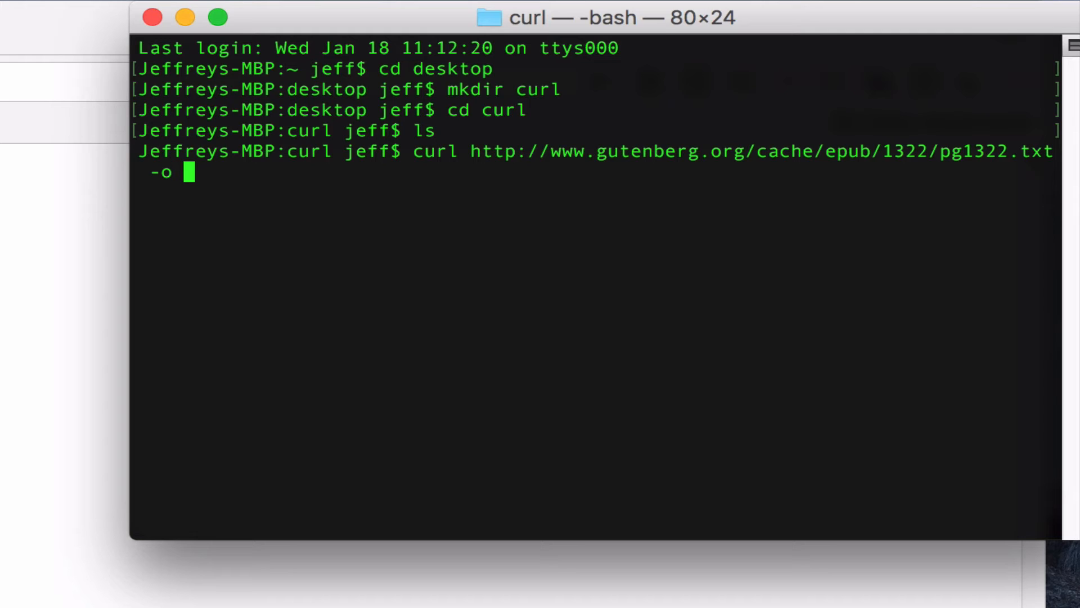
type("whitman")
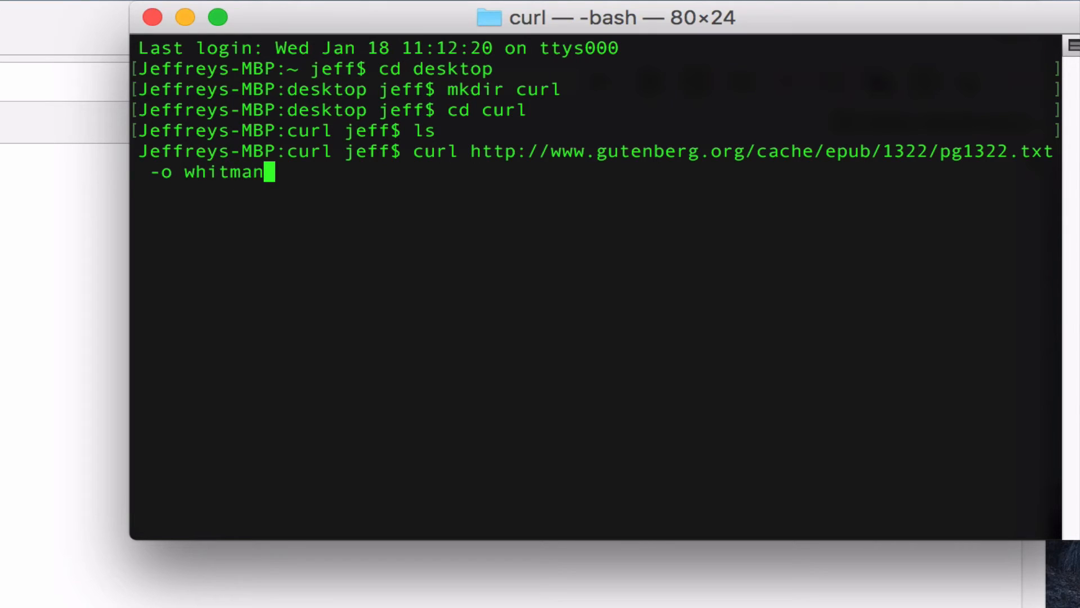
type(".txt")
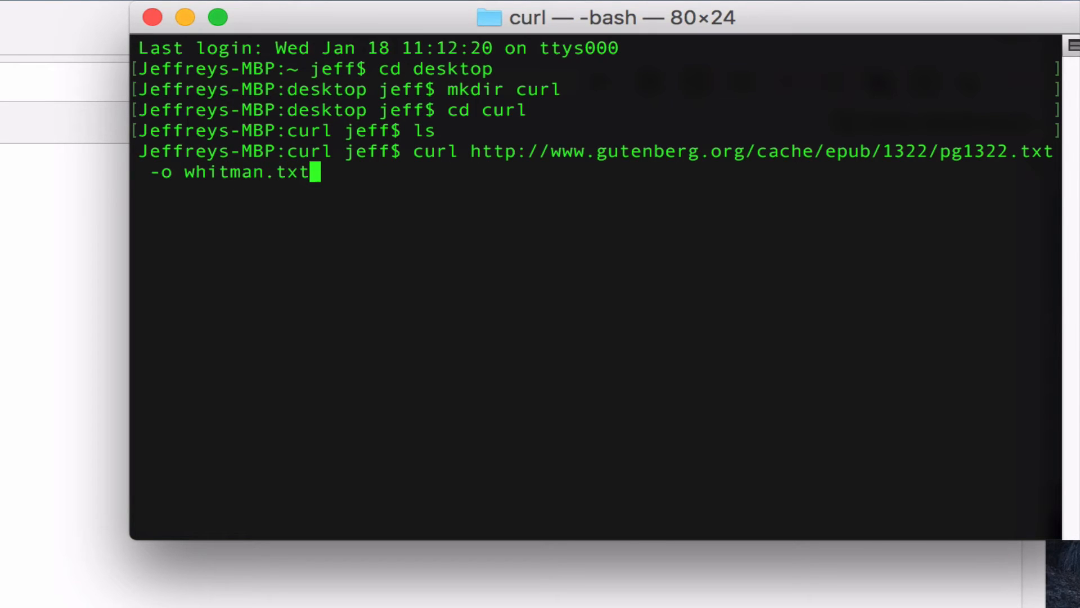
key("Return")
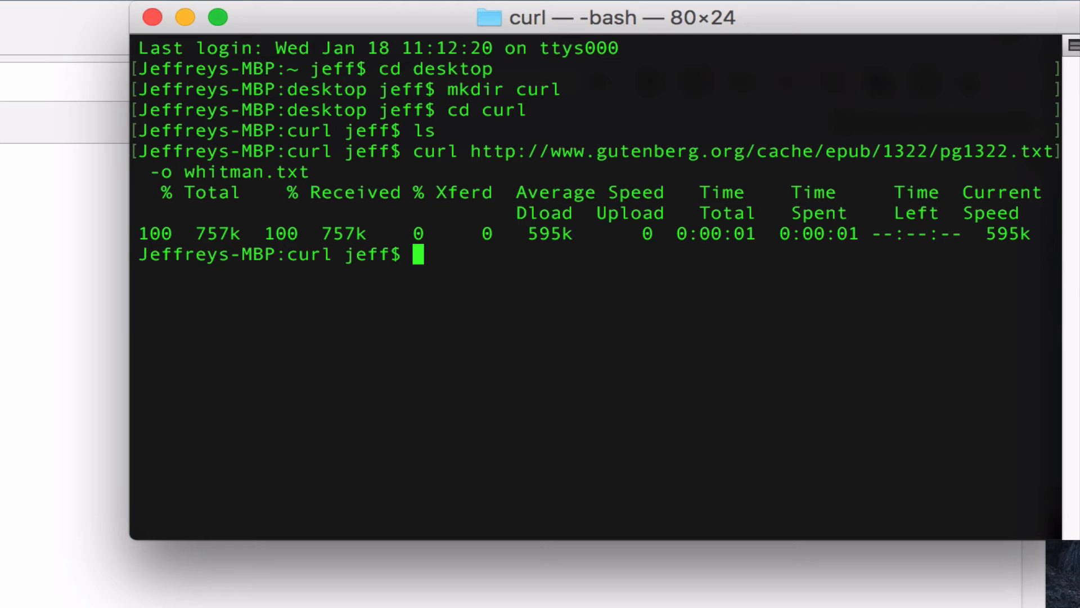
- List the curl folder to confirm whitman.txt is there
type("ls")
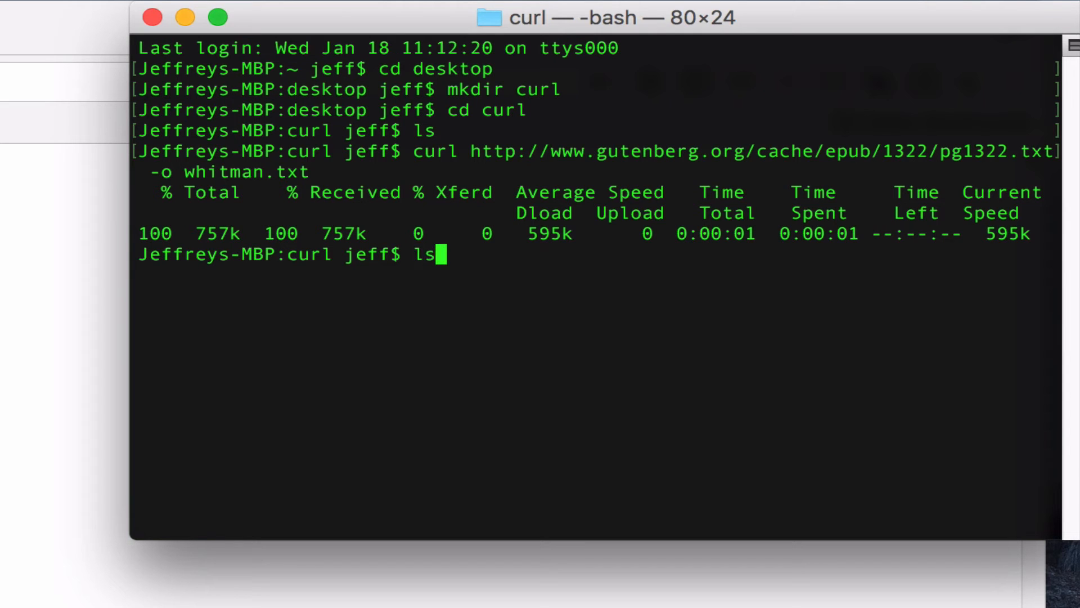
key("Return")
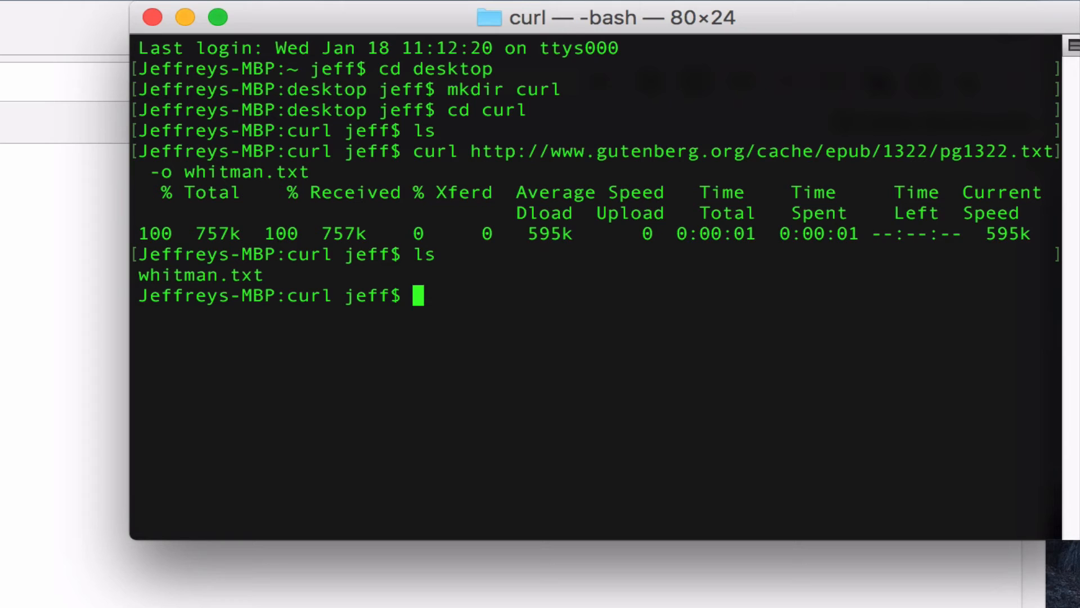
- Start the nano command for whitman.txt, correcting the misspelled file name
type("nano")
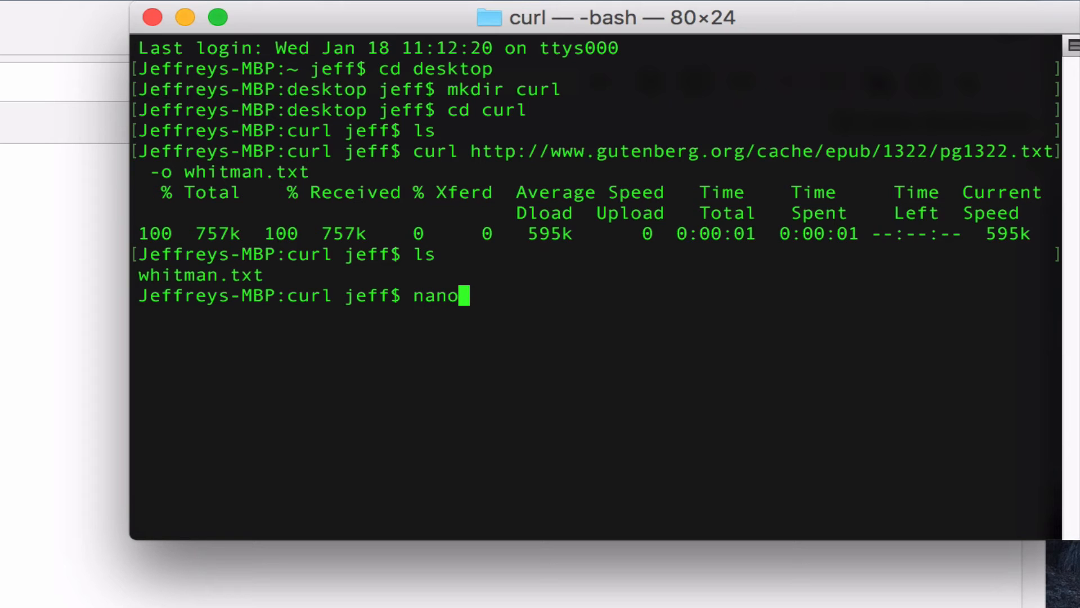
type("withman")
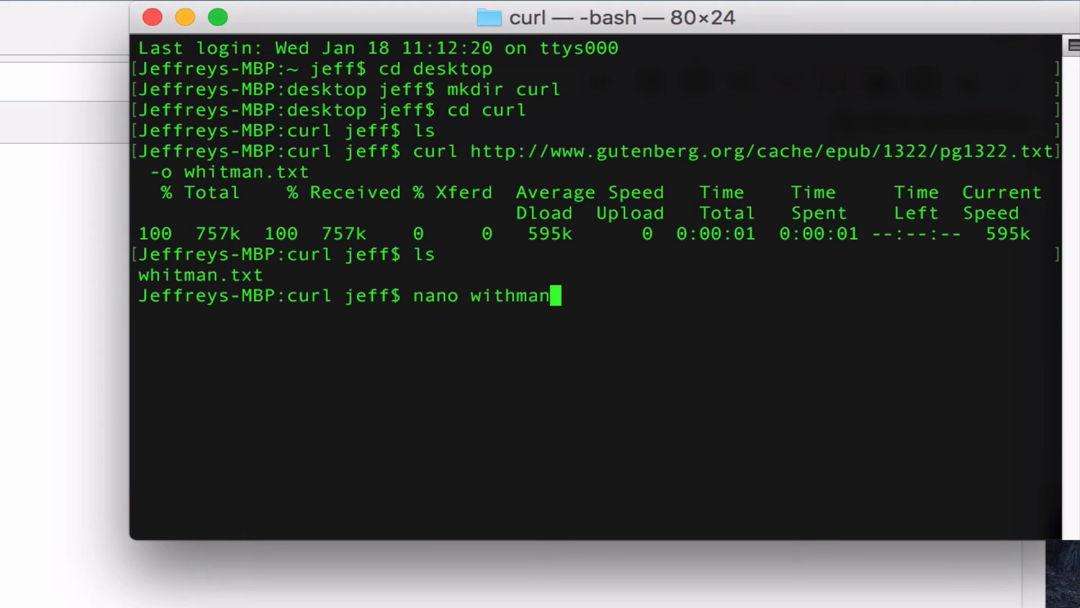
key("Backspace")
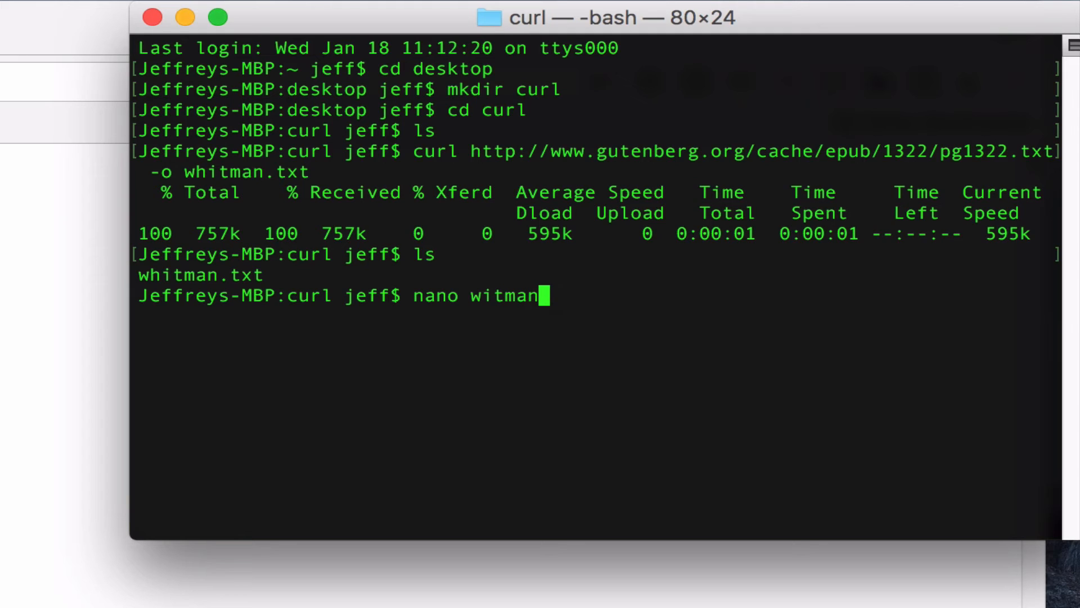
key("BackSpace")
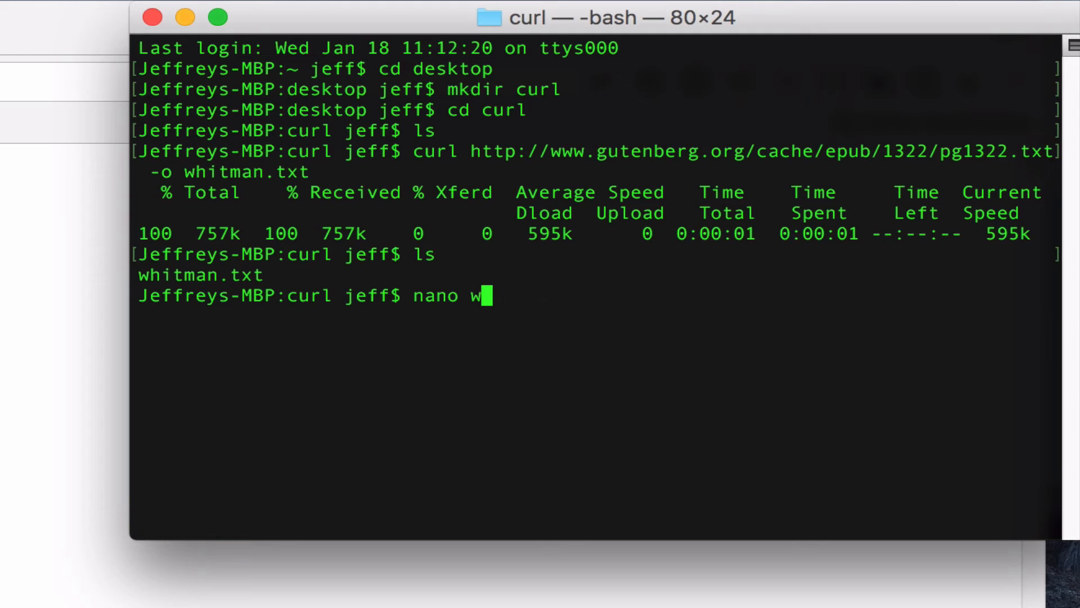
type("hitman.")
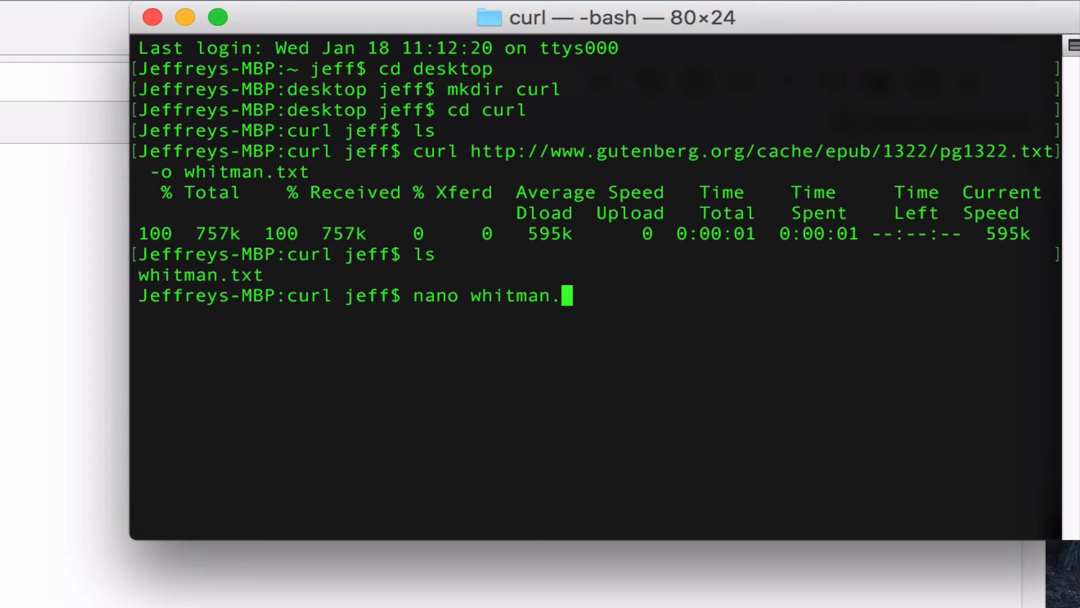
- View whitman.txt in nano, then exit with Ctrl+X back to the shell prompt
key("Return")
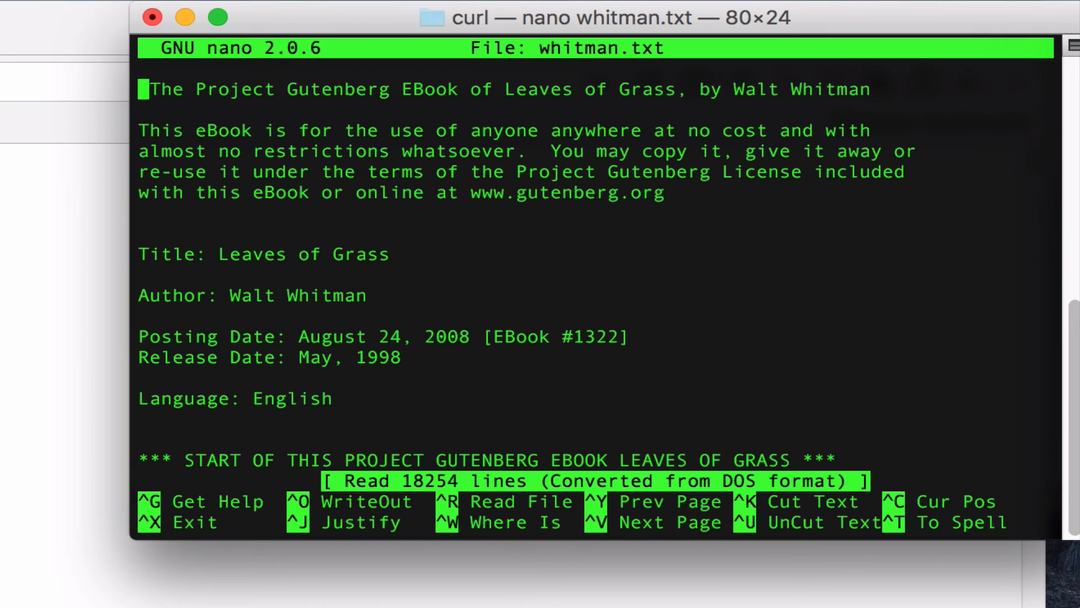
mouse_move(504, 180)
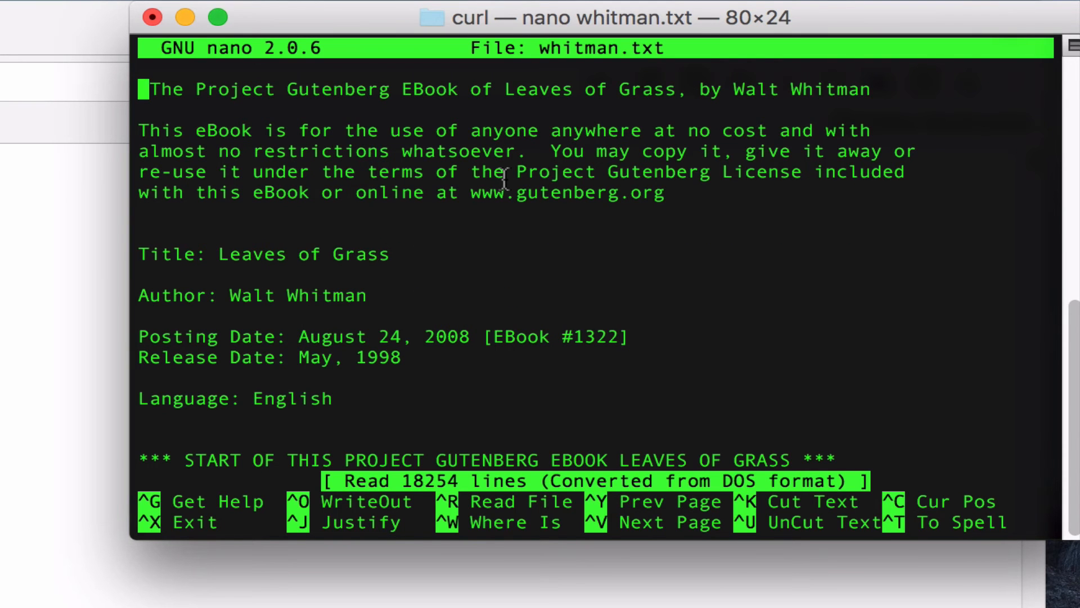
key("ctrl+x")
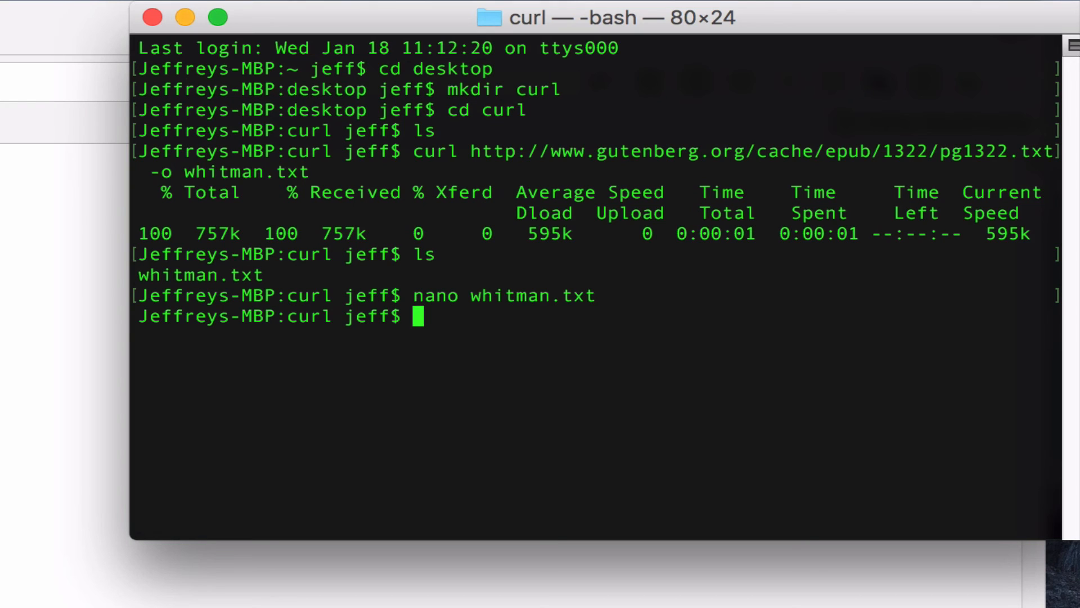
- Run curl -O on the pg1322.txt URL to download it under its original name
type("curl")
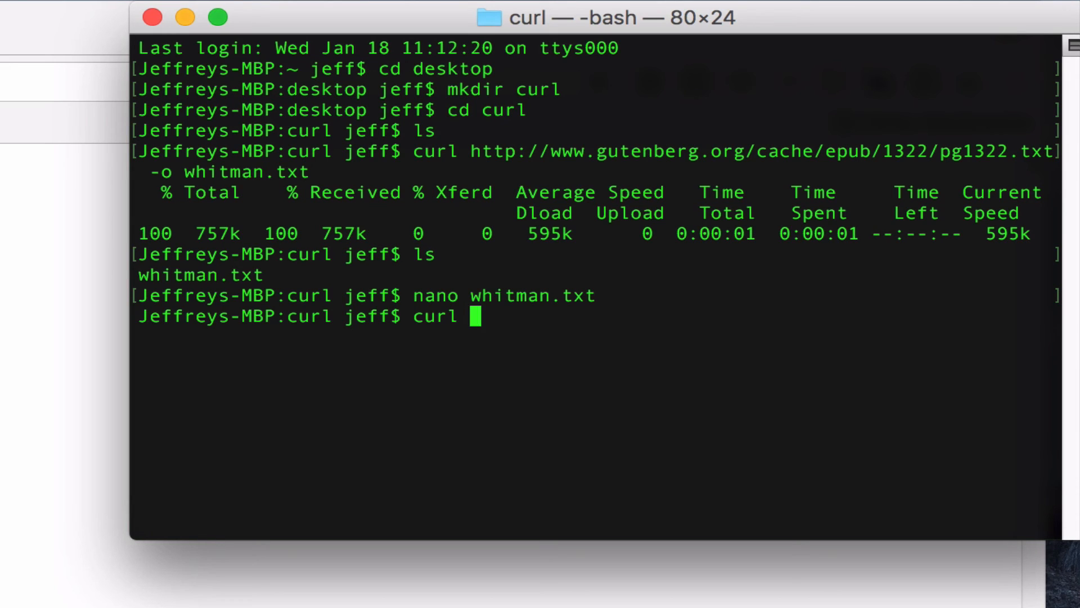
type("-O")
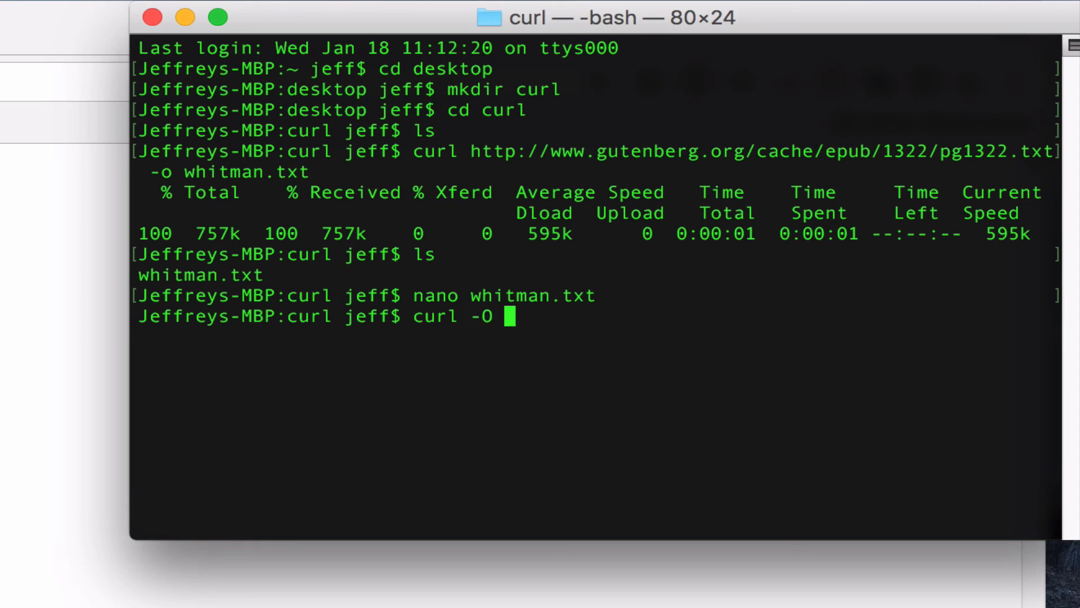
type("http://www.gutenberg.org/cache/epub/1322/pg1322.txt")
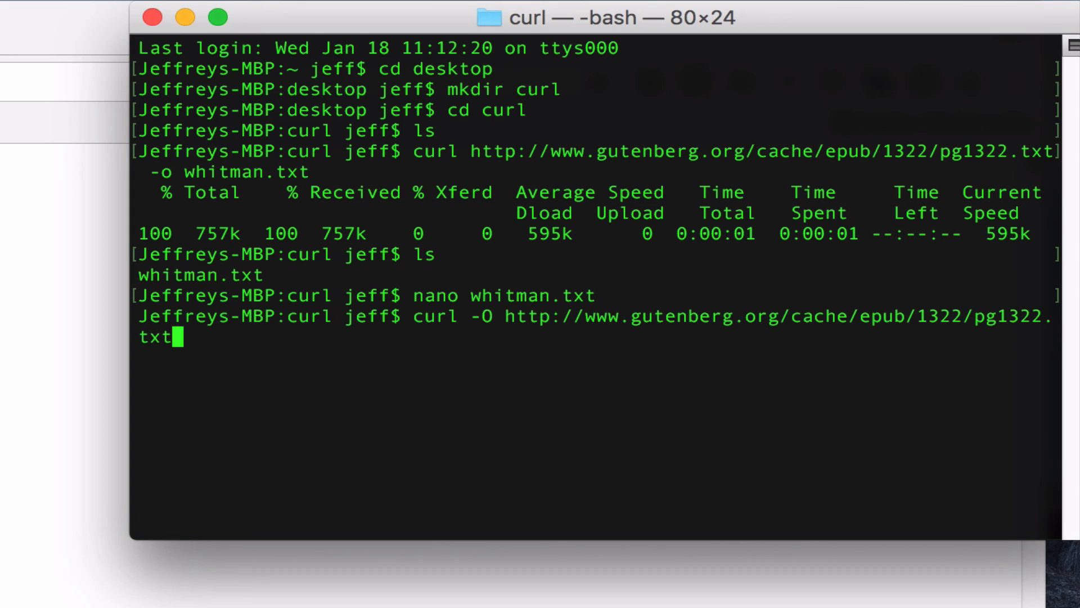
key("Return")
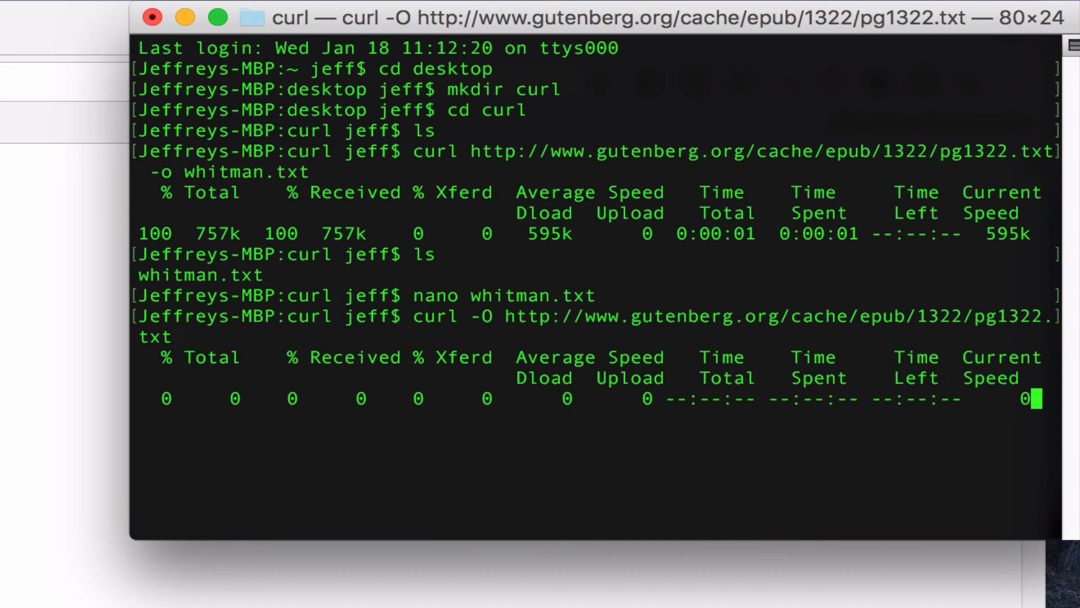